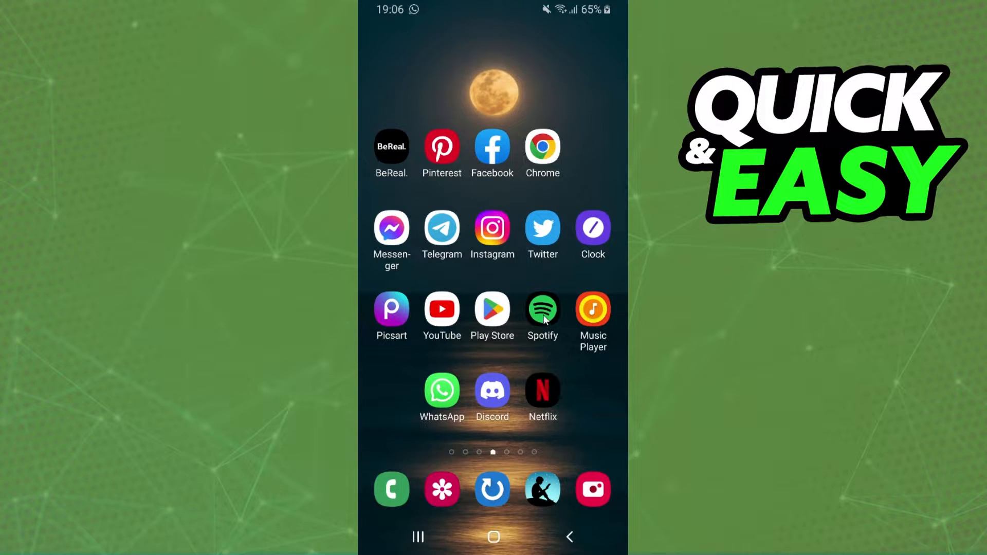
- After briefly launching Spotify, search Play Store for "stay free" and open the StayFree listing
click(542, 309)
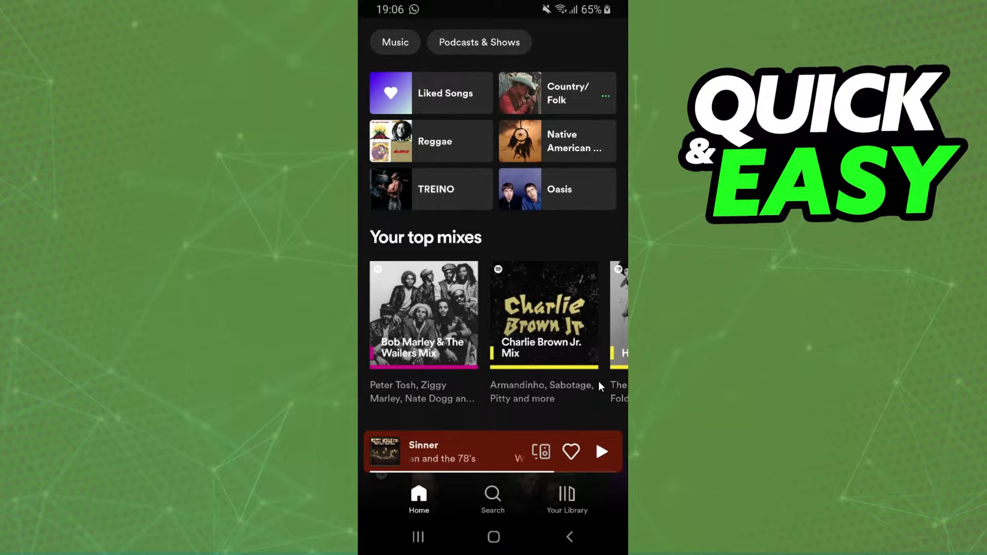
click(494, 537)
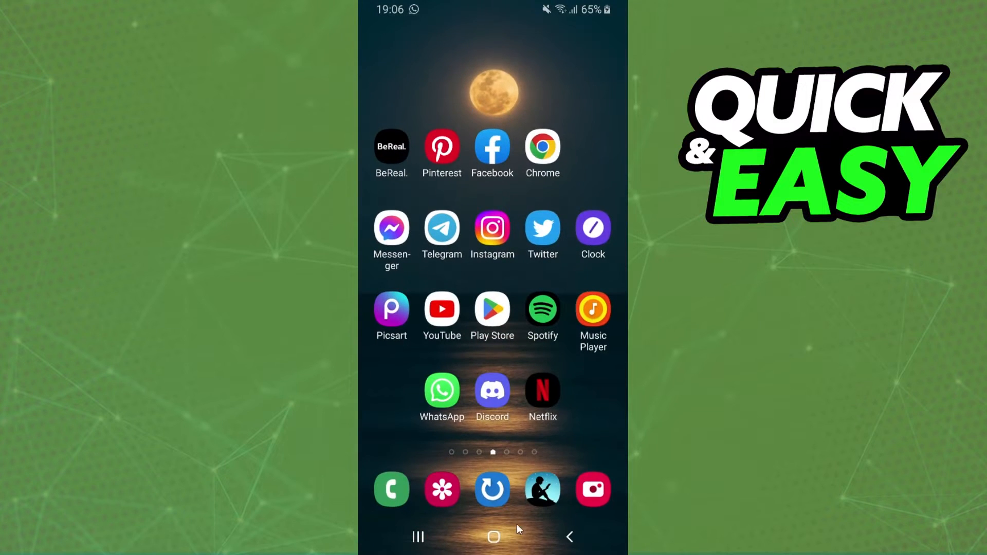
click(493, 309)
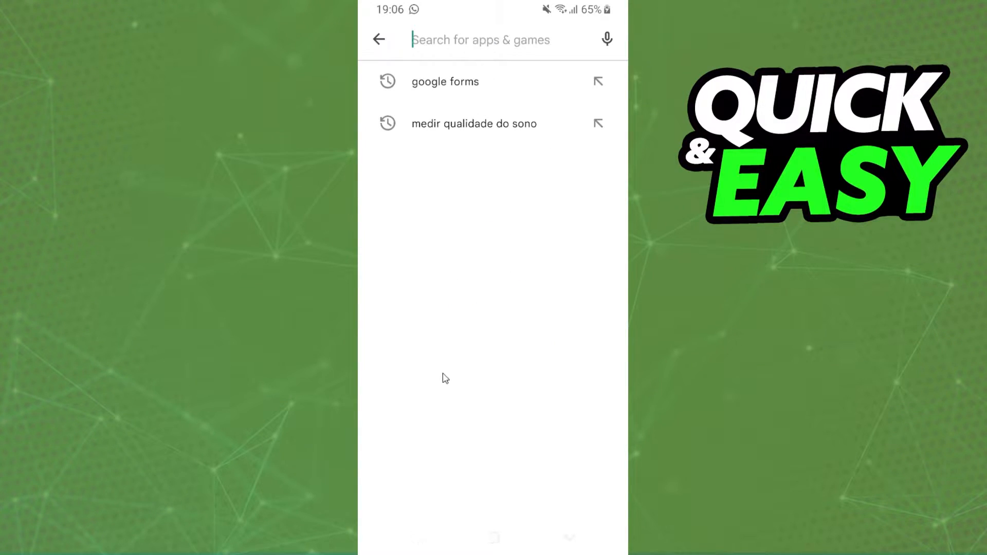
text(stay frr)
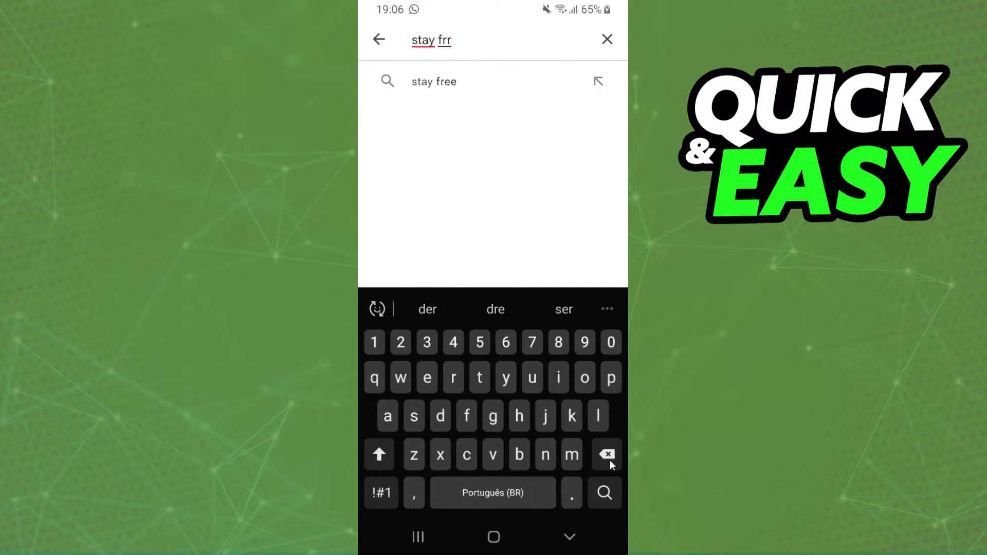
click(433, 81)
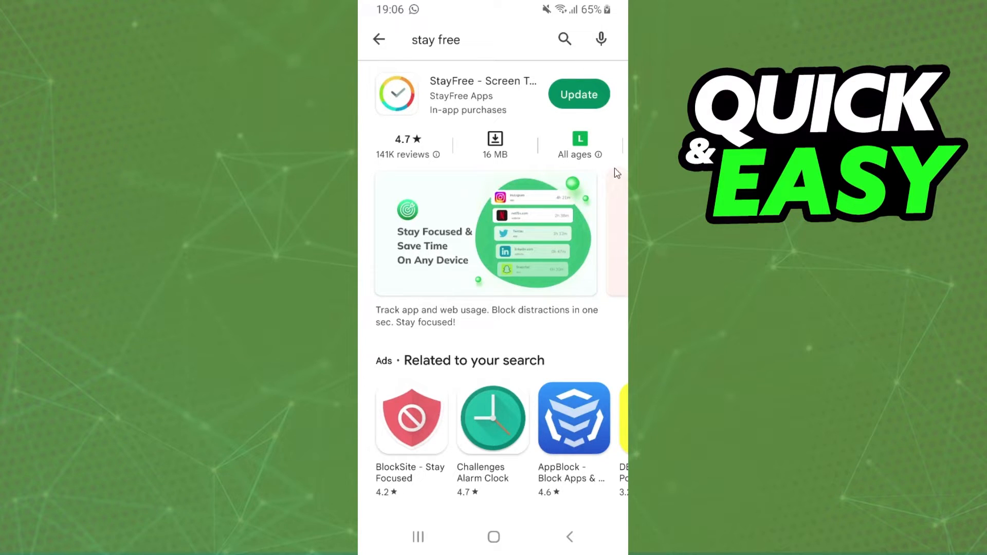
click(493, 537)
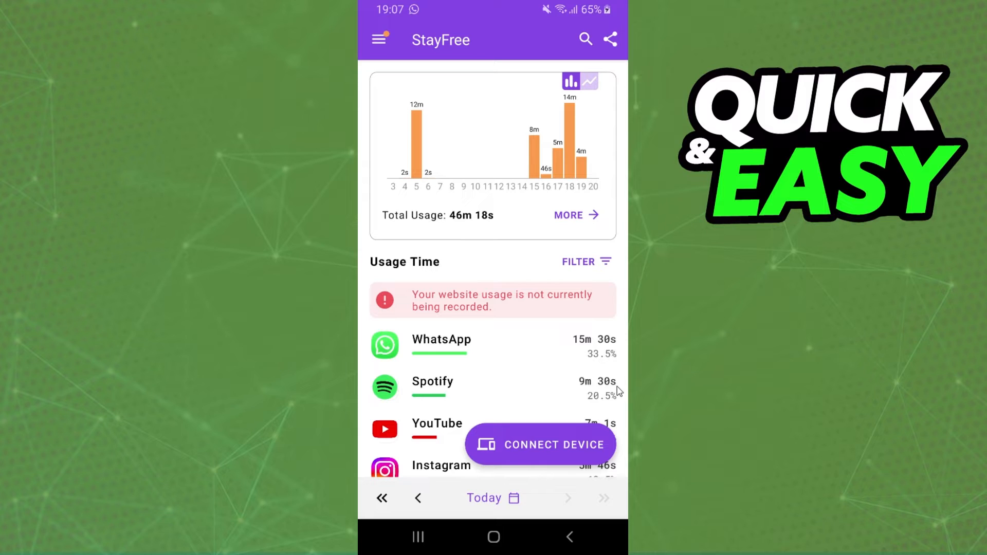
mouse_move(582, 400)
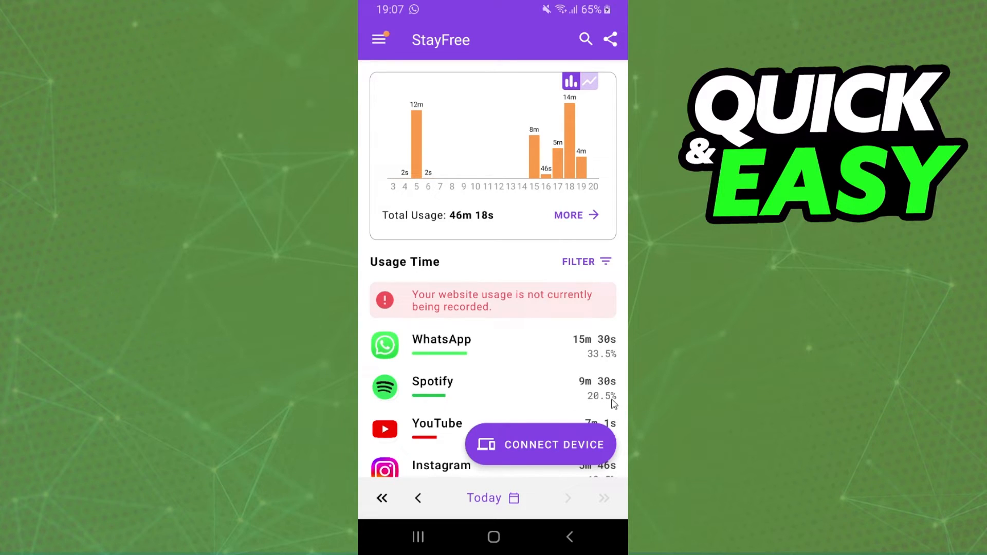
mouse_move(626, 403)
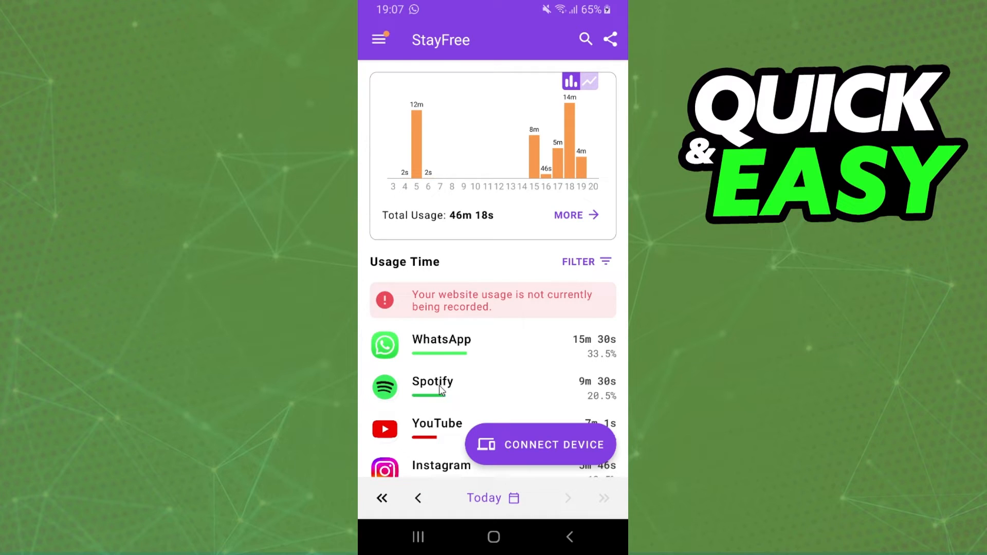
- Review today's usage list in StayFree, where Spotify shows 9m 30s of 46m 18s total
click(433, 382)
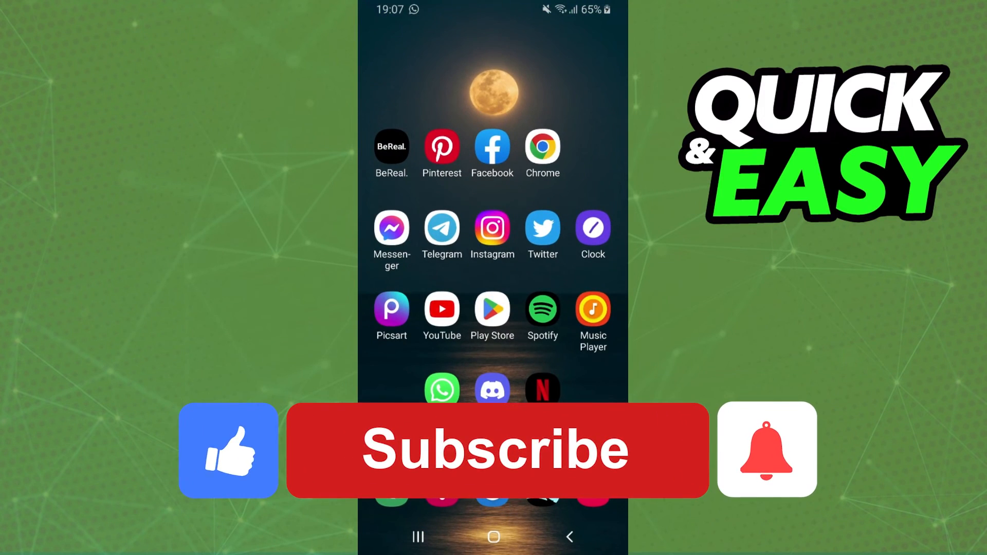
click(495, 450)
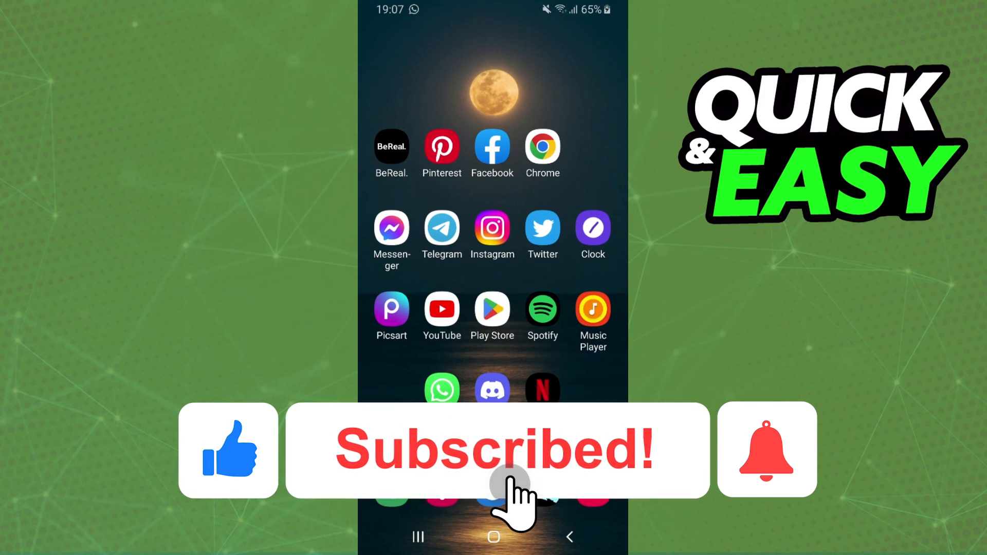
click(766, 449)
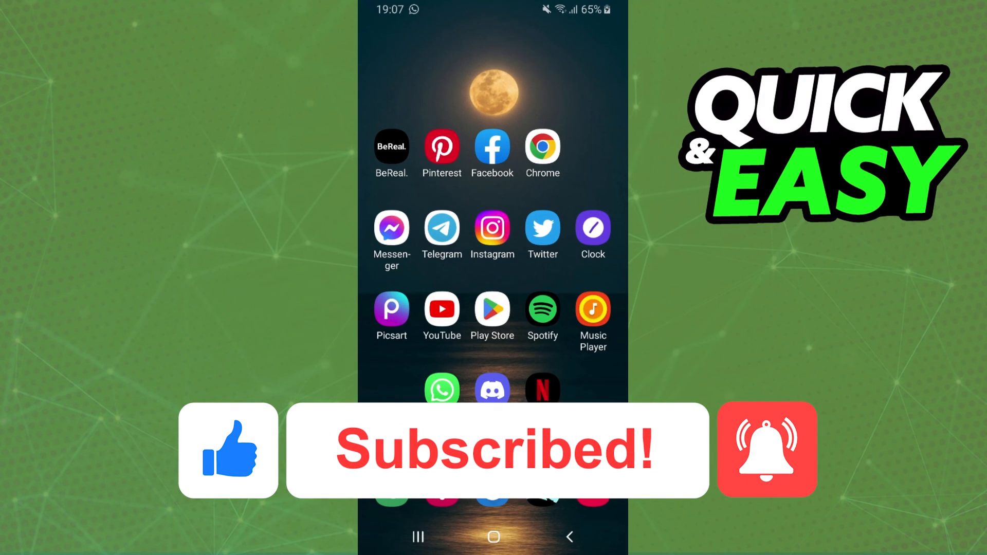